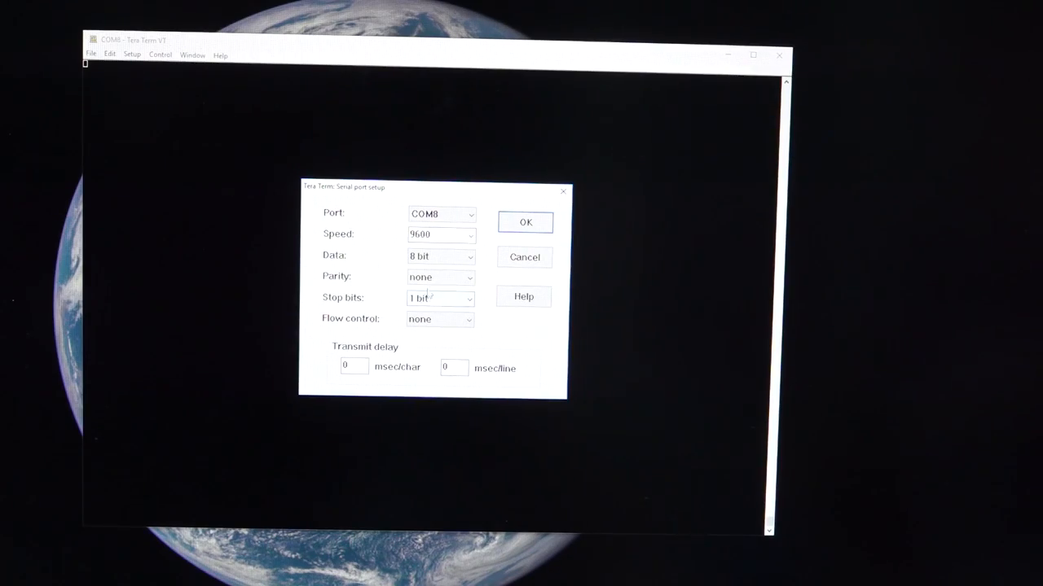
# - Confirm the COM8 serial settings: 9600 baud, 8 data bits, no parity, 1 stop bit, no flow control
pyautogui.click(470, 235)
pyautogui.write('20 print "Hello There')
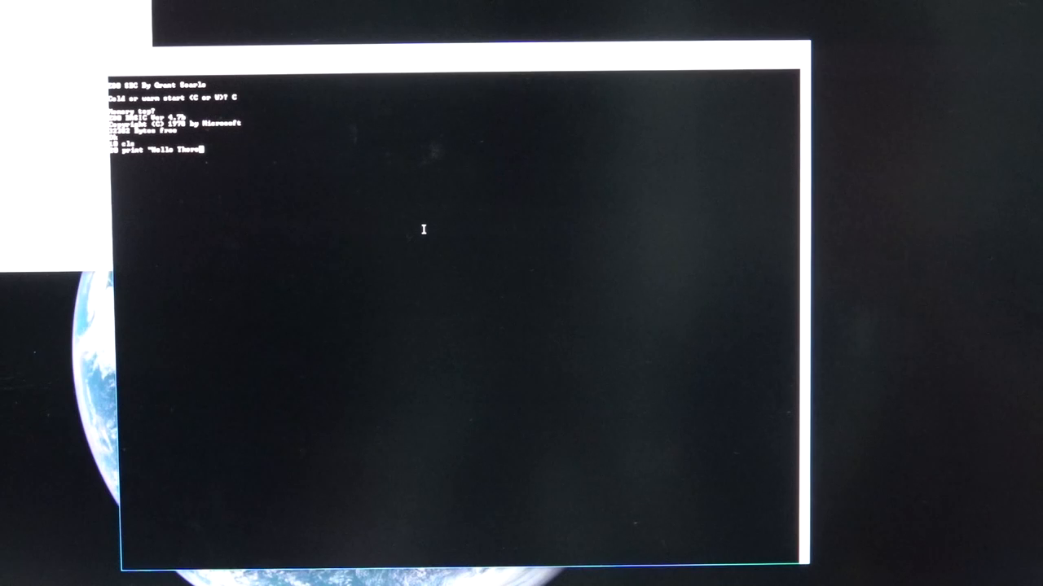
# - Close the Hello There! print string and type a 'goto 30' line beneath it
pyautogui.write('"')
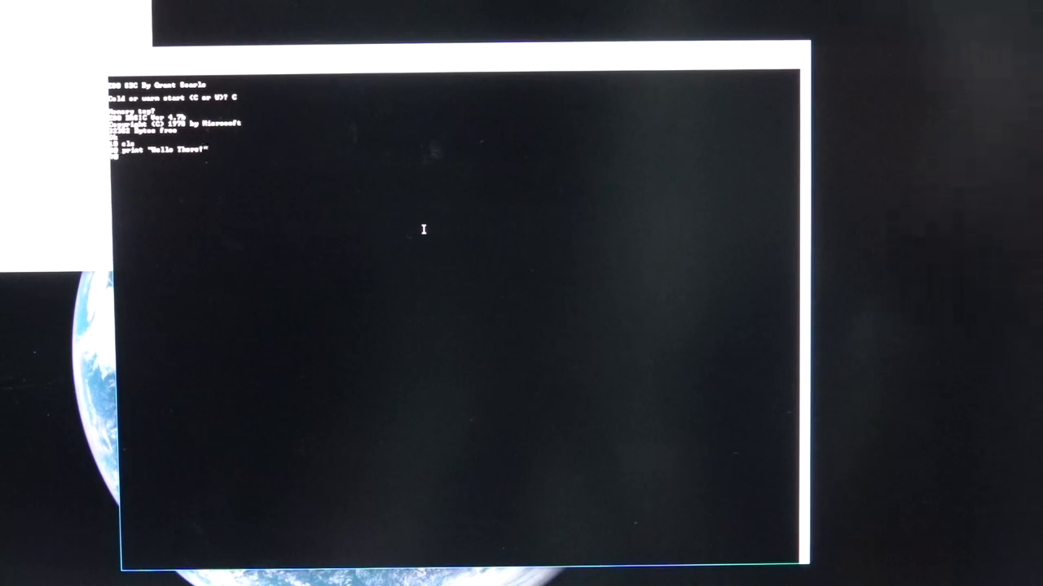
pyautogui.write('goto')
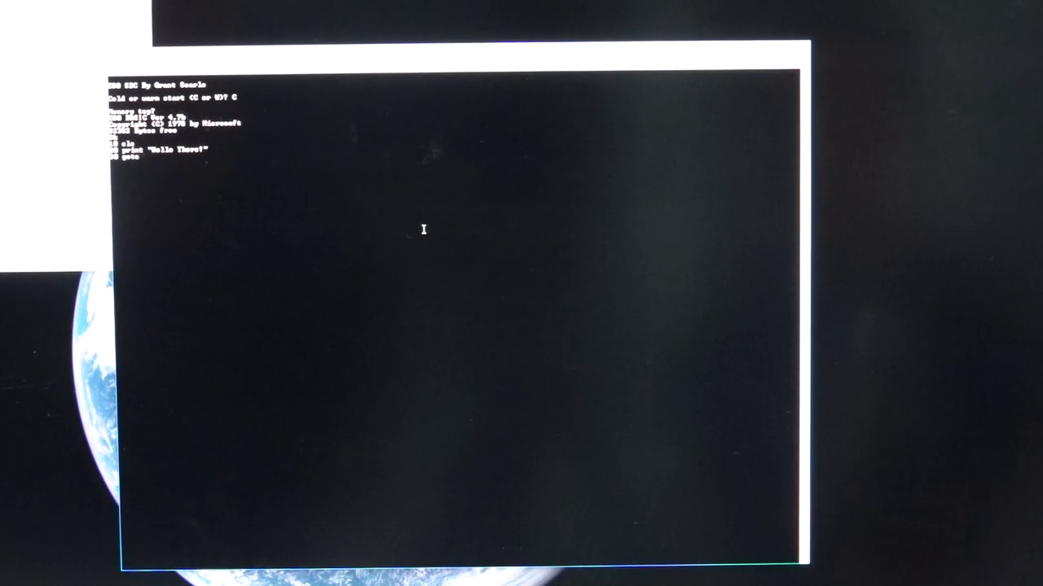
pyautogui.write('30')
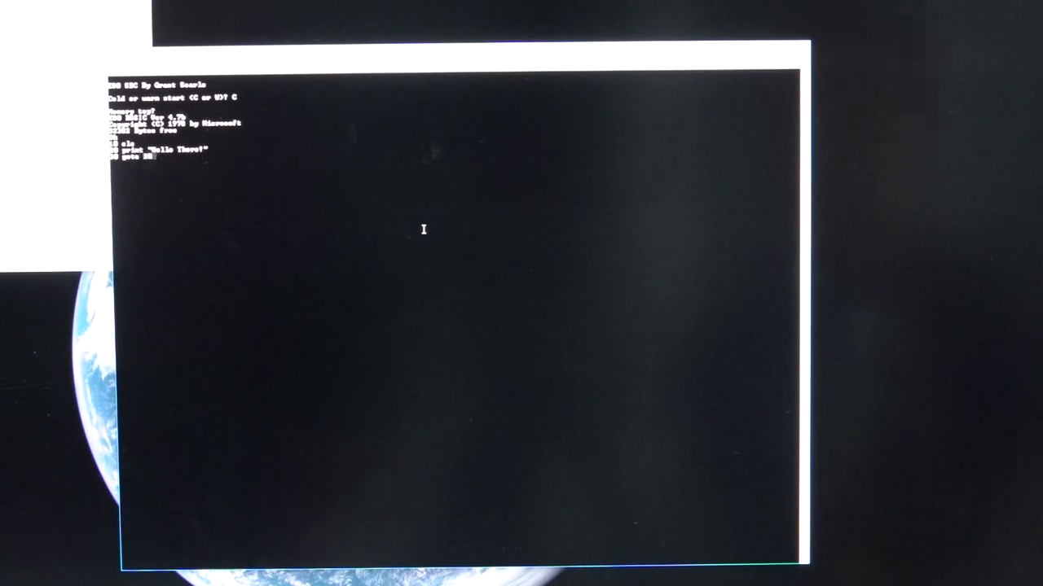